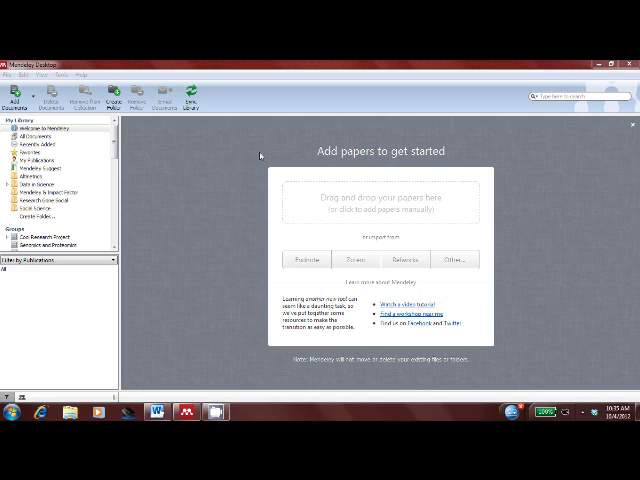
pyautogui.moveTo(248, 202)
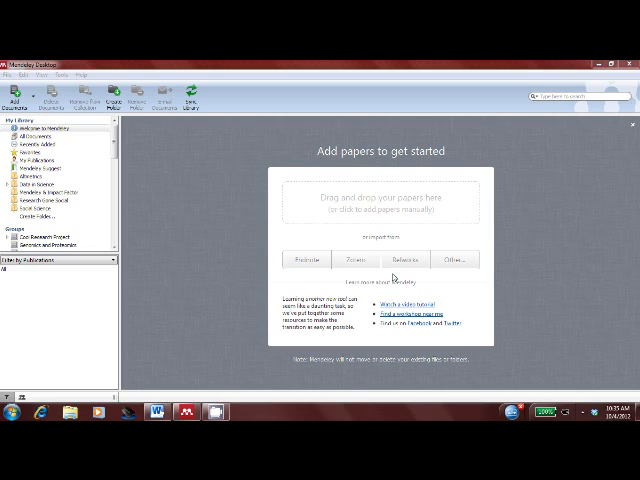
pyautogui.moveTo(433, 210)
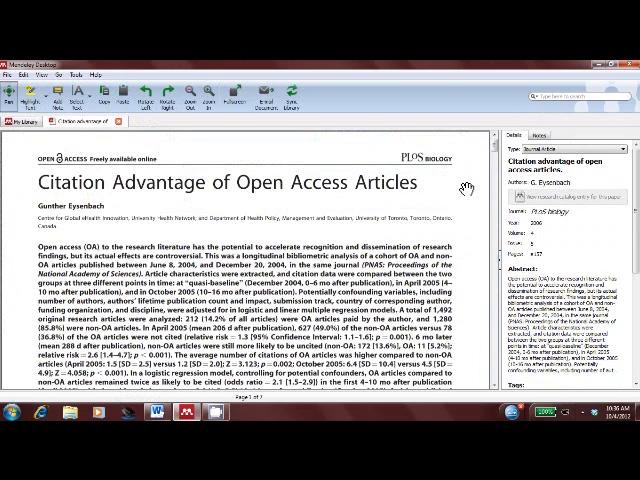
# Step: Scroll through the Citation Advantage of Open Access Articles paper in the viewer
pyautogui.scroll(-3)
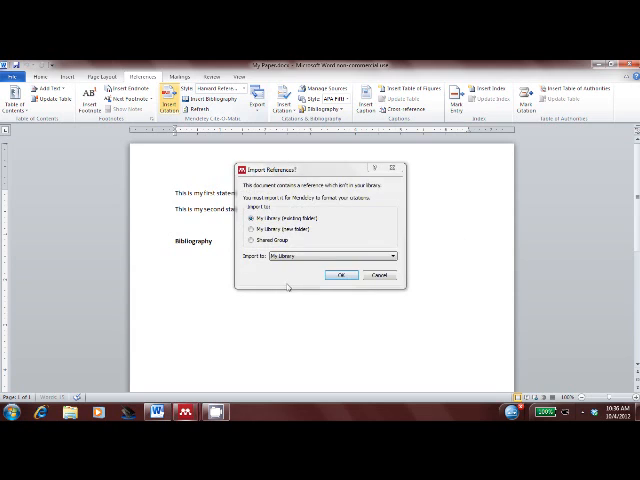
# Step: Import the reference, then insert the Chen 2010 and Colter et al. 2000 bibliography under Bibliography
pyautogui.click(342, 274)
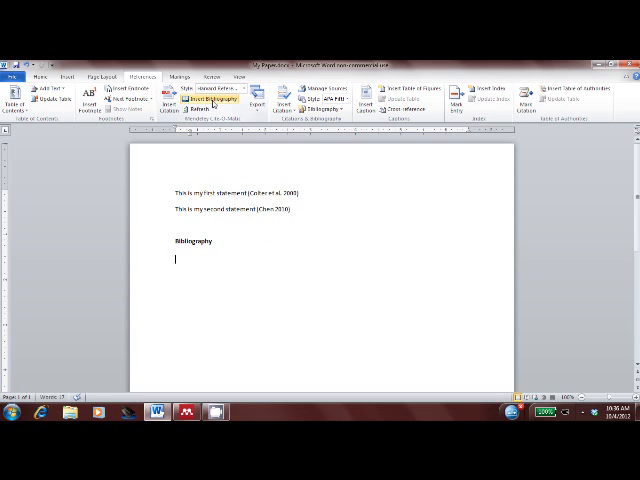
pyautogui.click(210, 98)
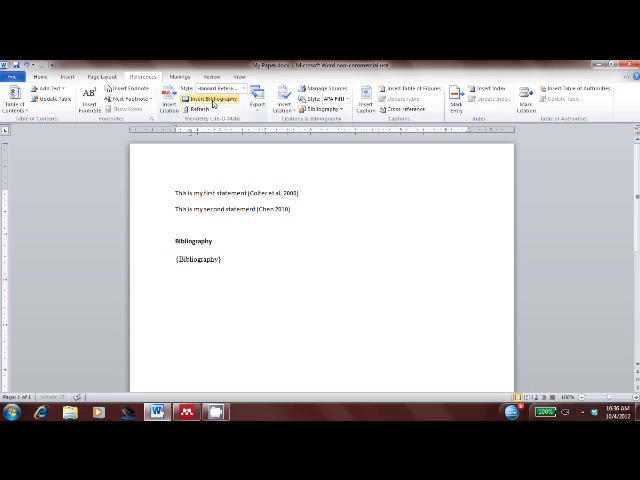
pyautogui.click(208, 91)
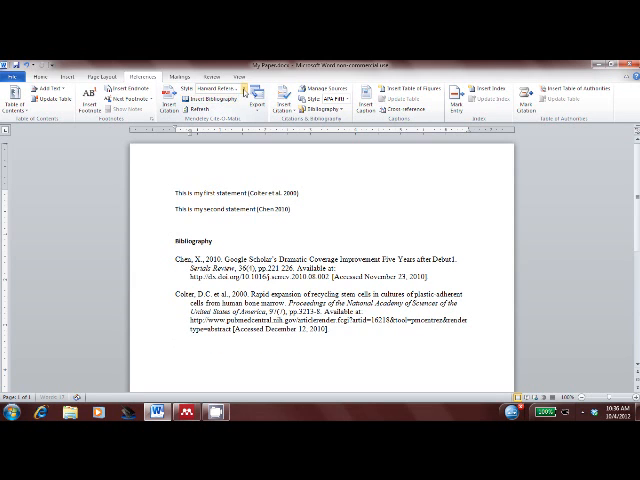